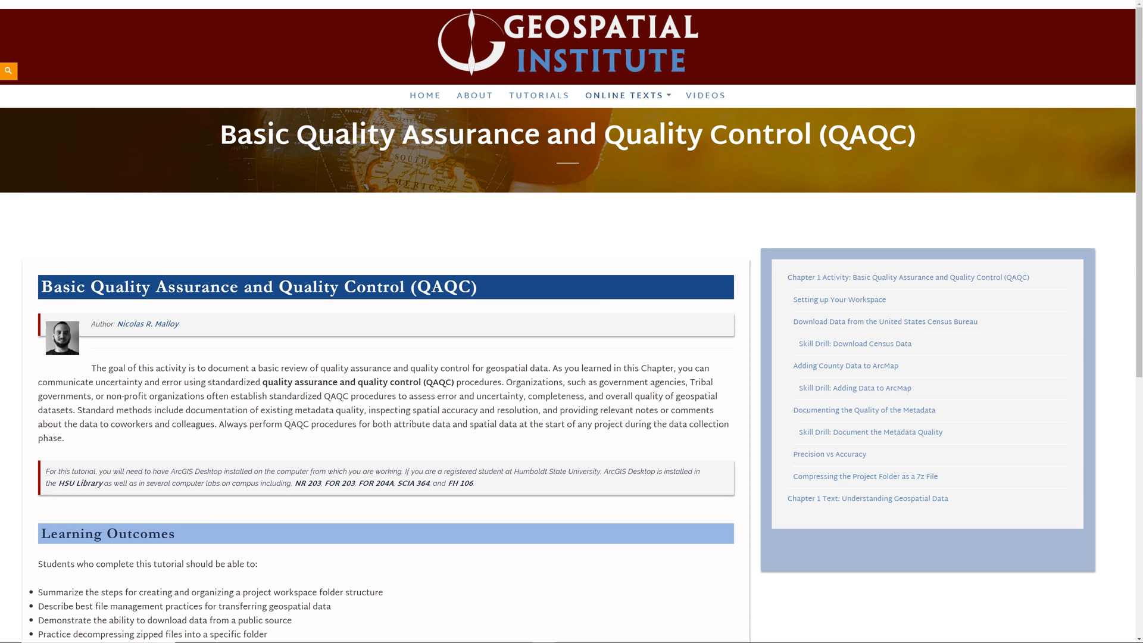
- Jump to the tutorial's Setting up Your Workspace section from the chapter sidebar
click(840, 298)
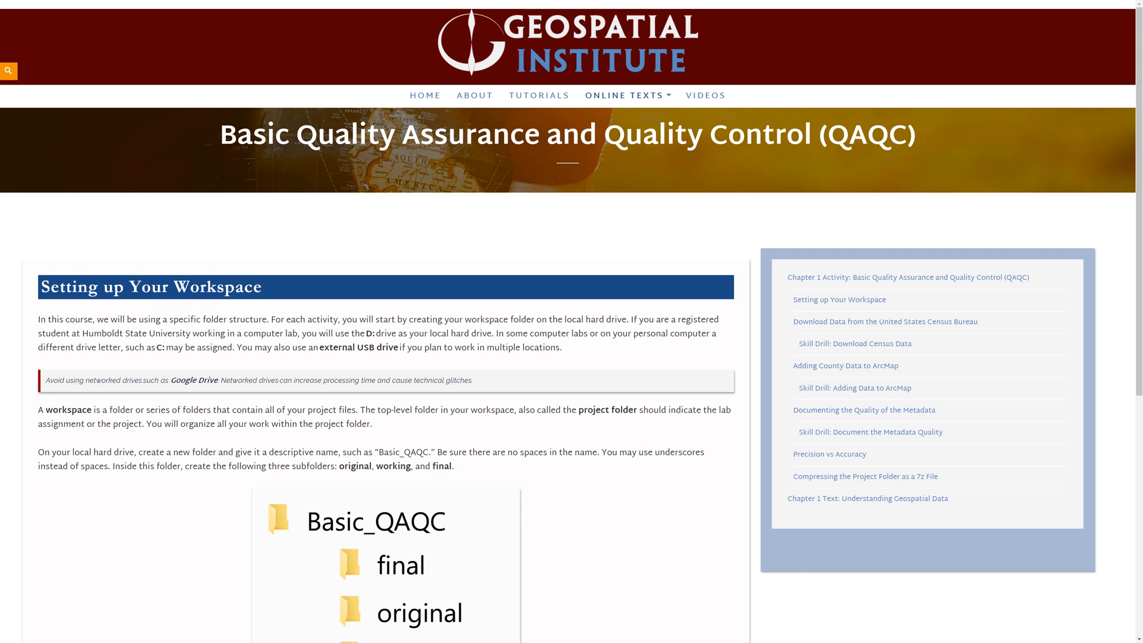
- Scroll the tutorial down to the Download Data from the US Census Bureau section
scroll(down, 3)
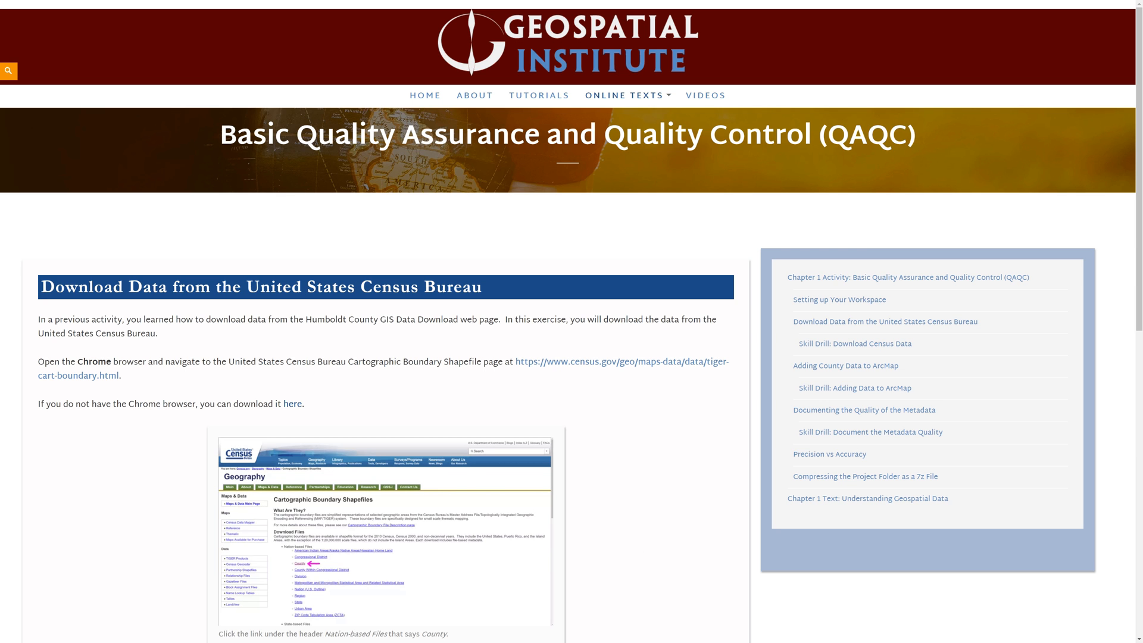
- Choose County under Nation-based Files to reach the county boundary shapefile downloads
scroll(down, 3)
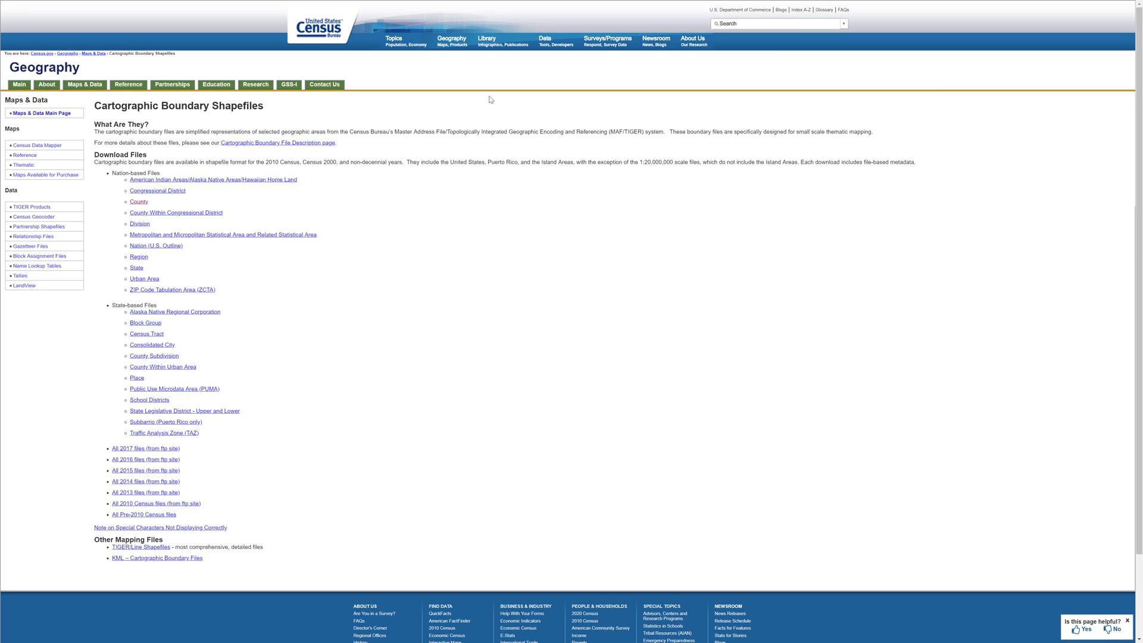
mouse_move(138, 203)
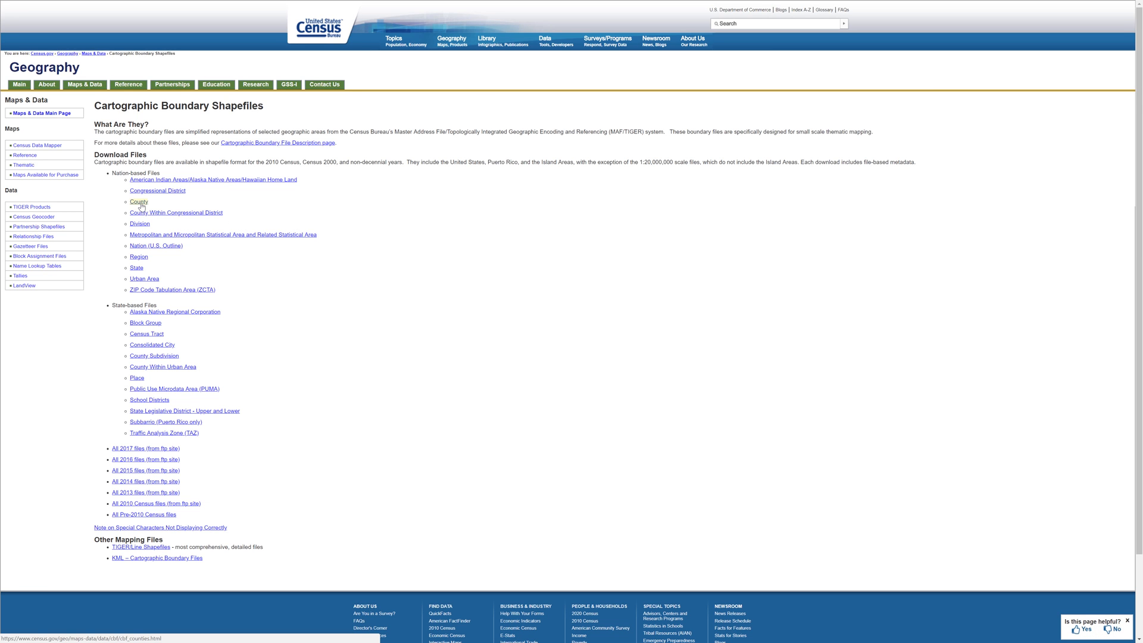
click(140, 202)
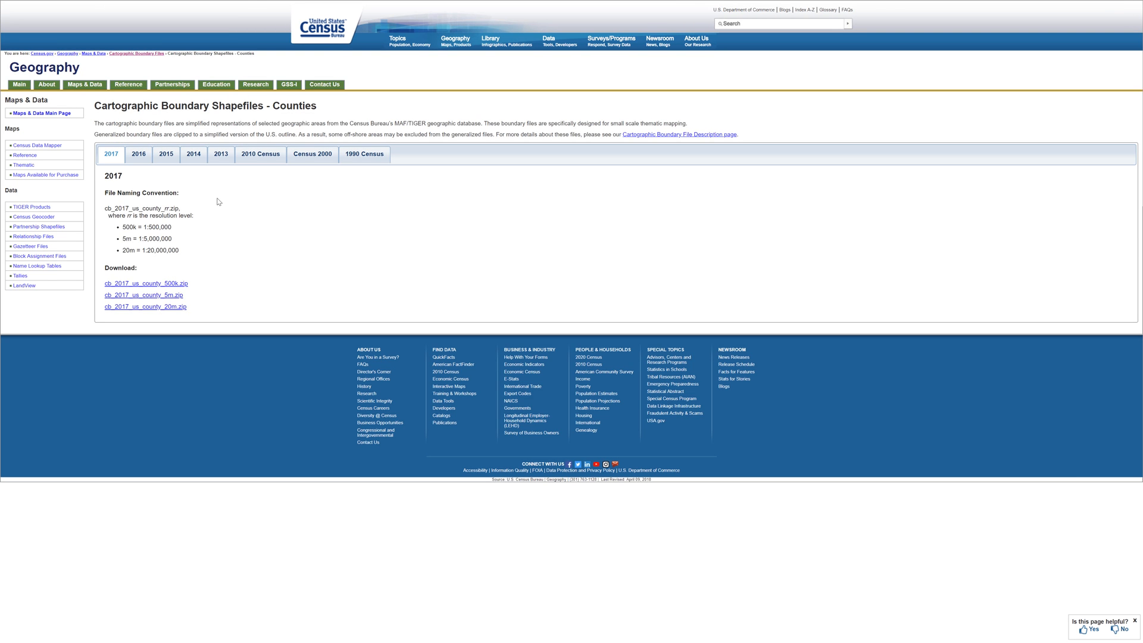
mouse_move(215, 373)
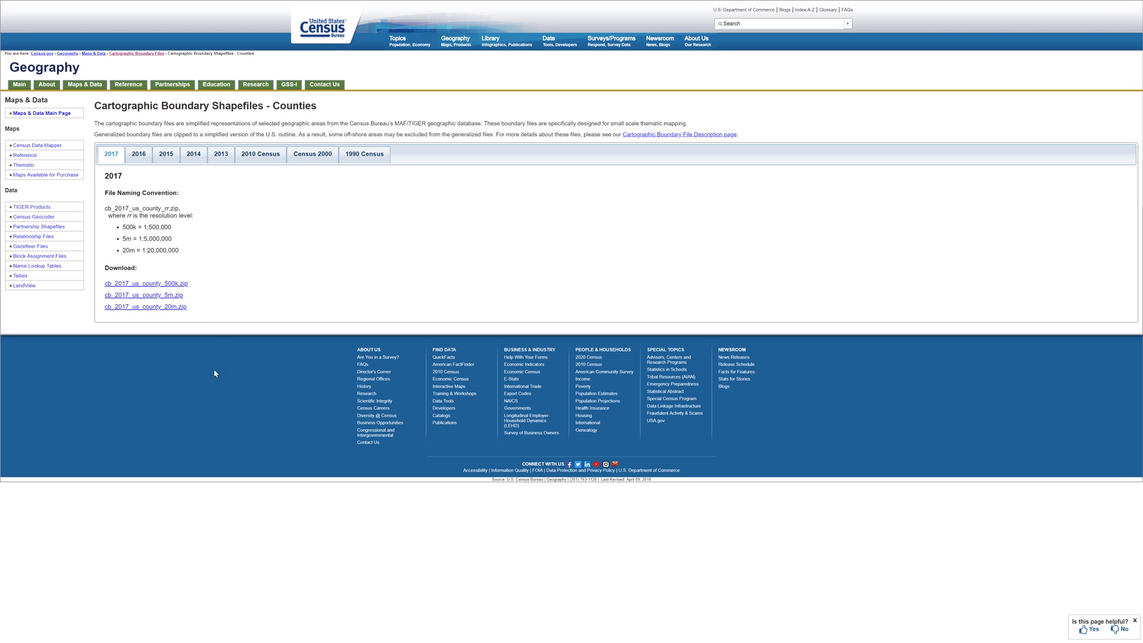
- Save cb_2017_us_county_500k.zip via 'Save link as' into Downloads > Basic_QAQC > original
right_click(145, 283)
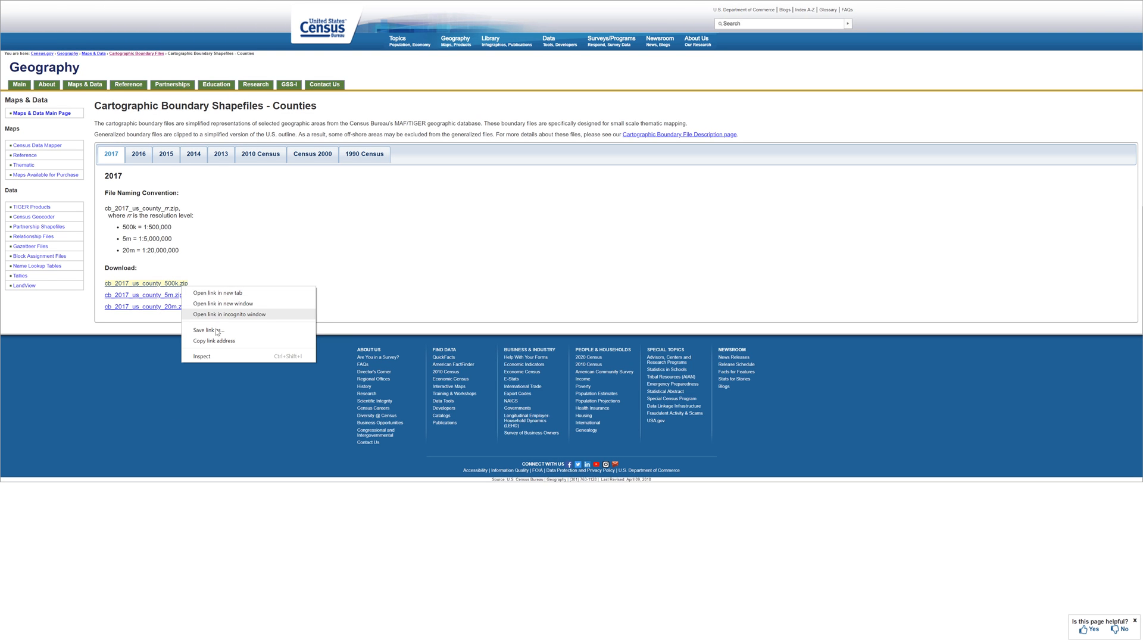
click(207, 329)
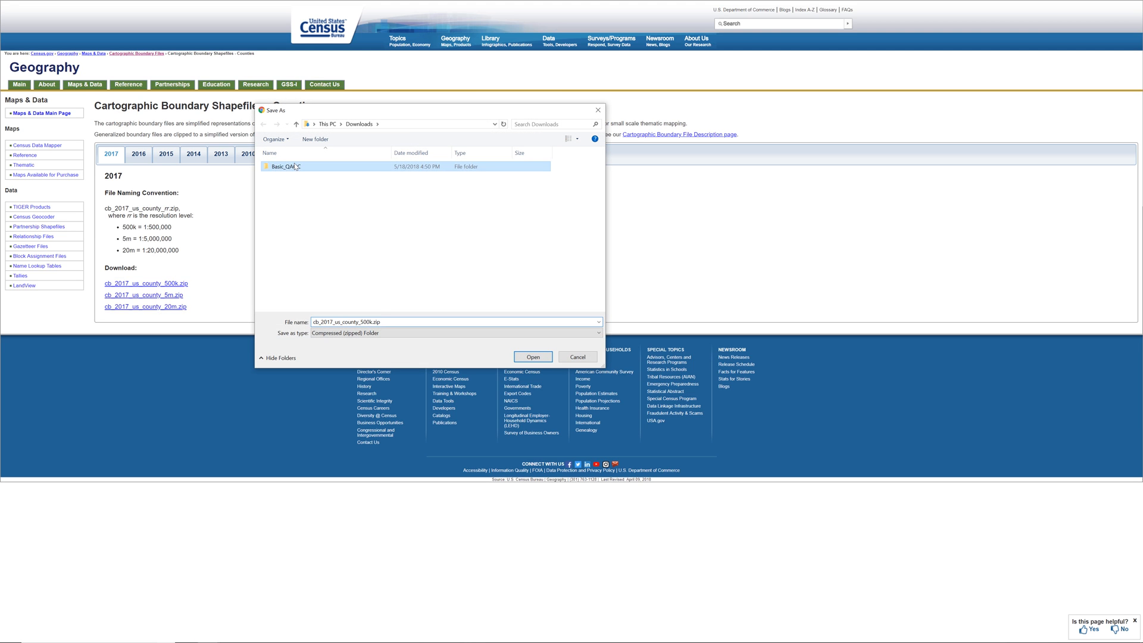
double_click(285, 167)
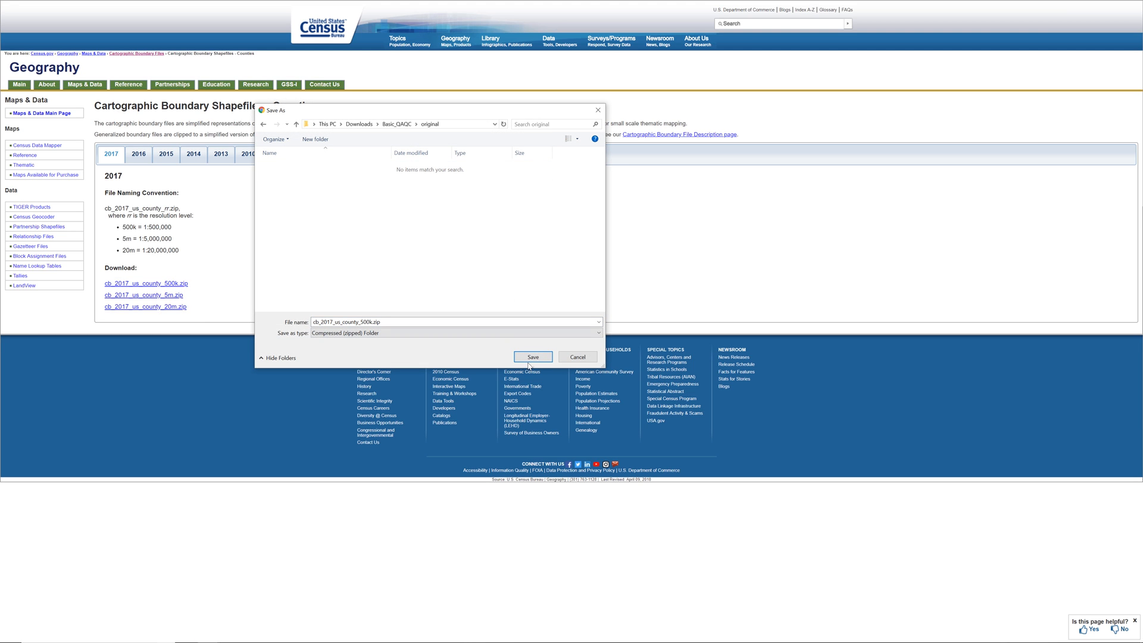
click(533, 357)
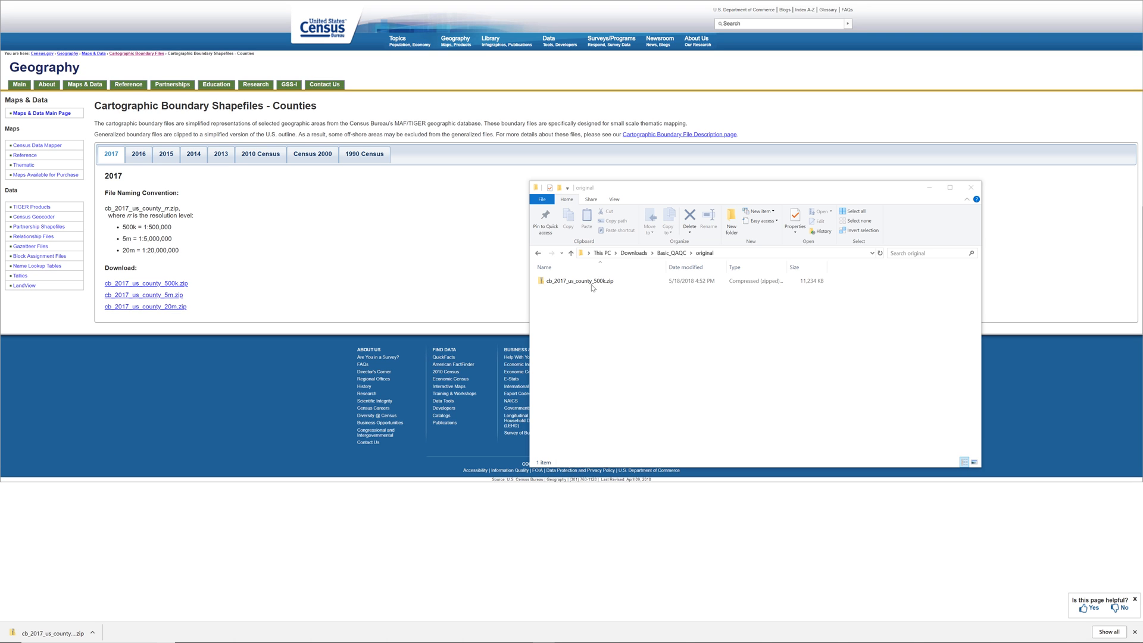
- Extract the 500k county zip in place with 7-Zip > Extract Here
click(579, 281)
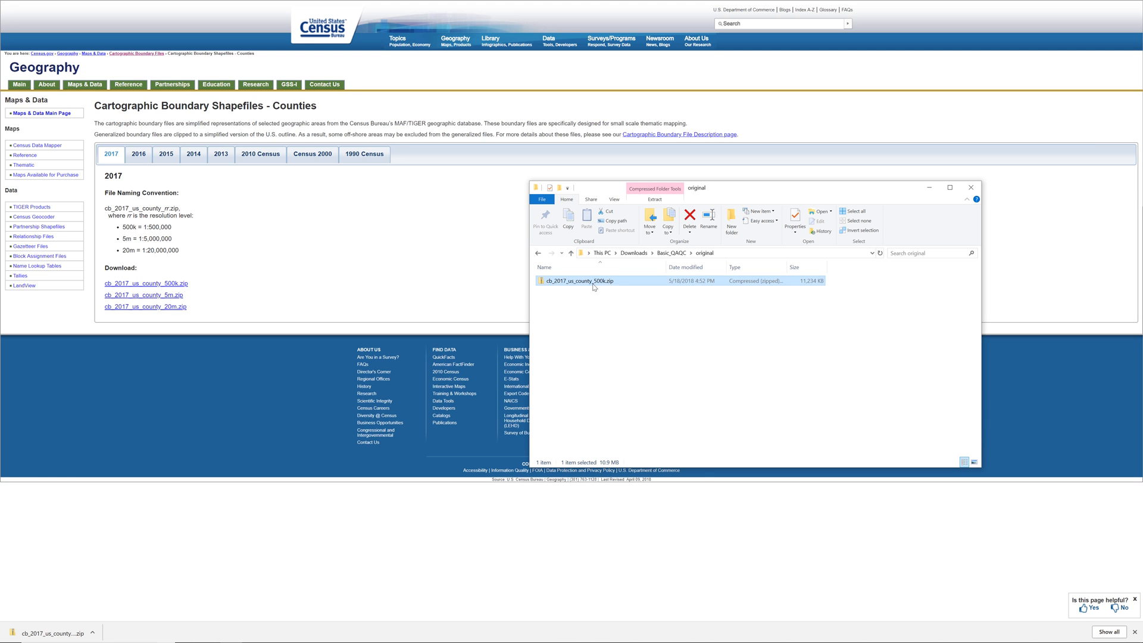
right_click(575, 280)
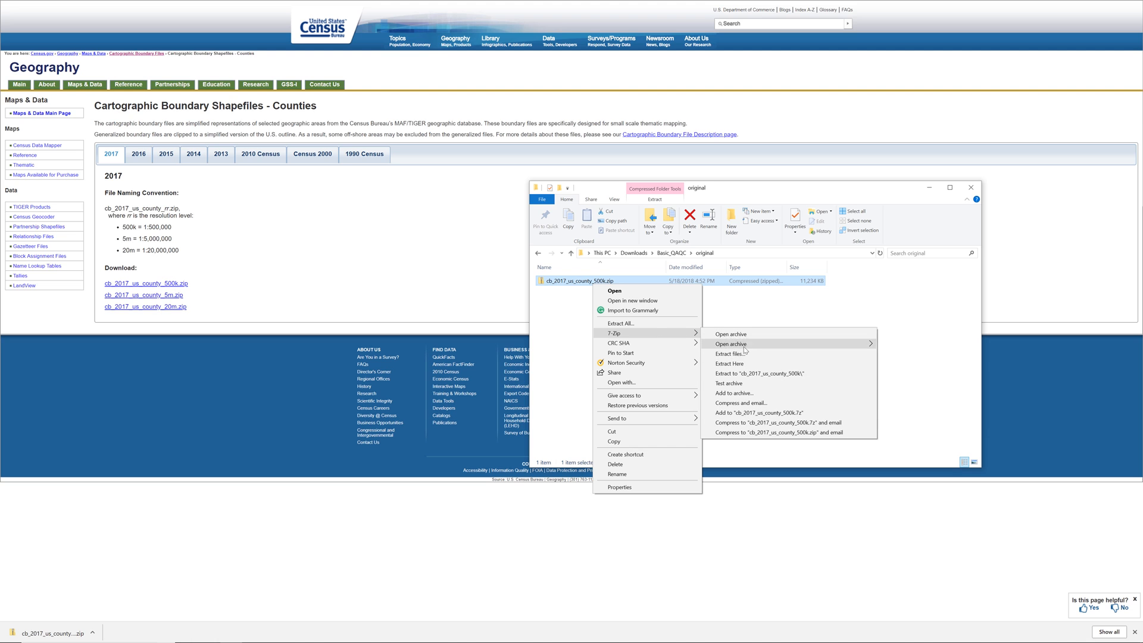
click(746, 364)
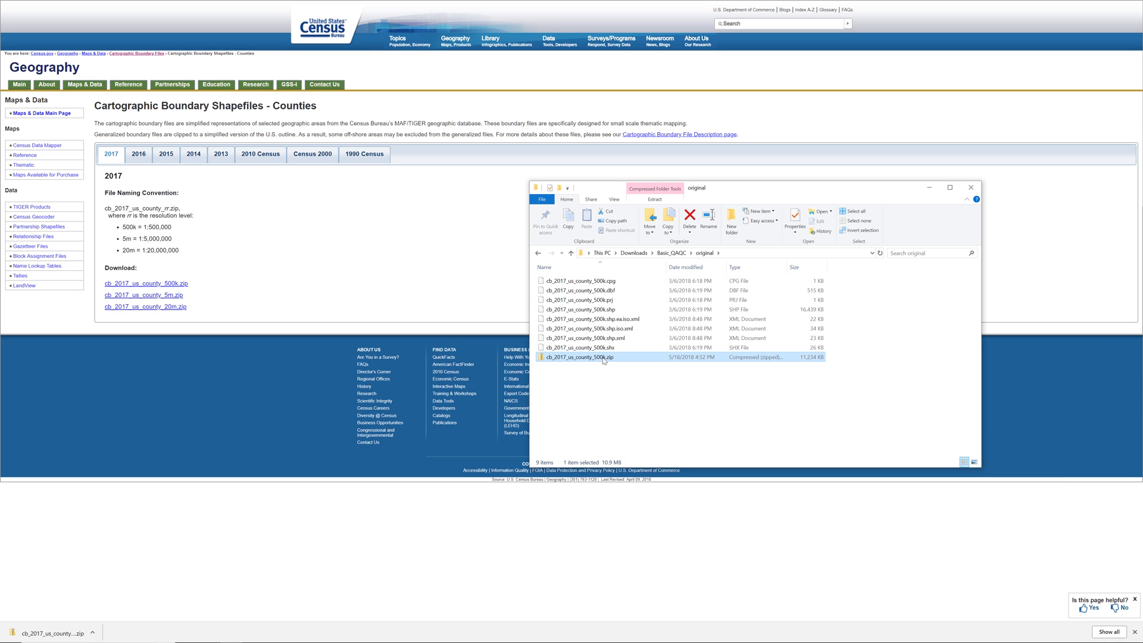
click(690, 219)
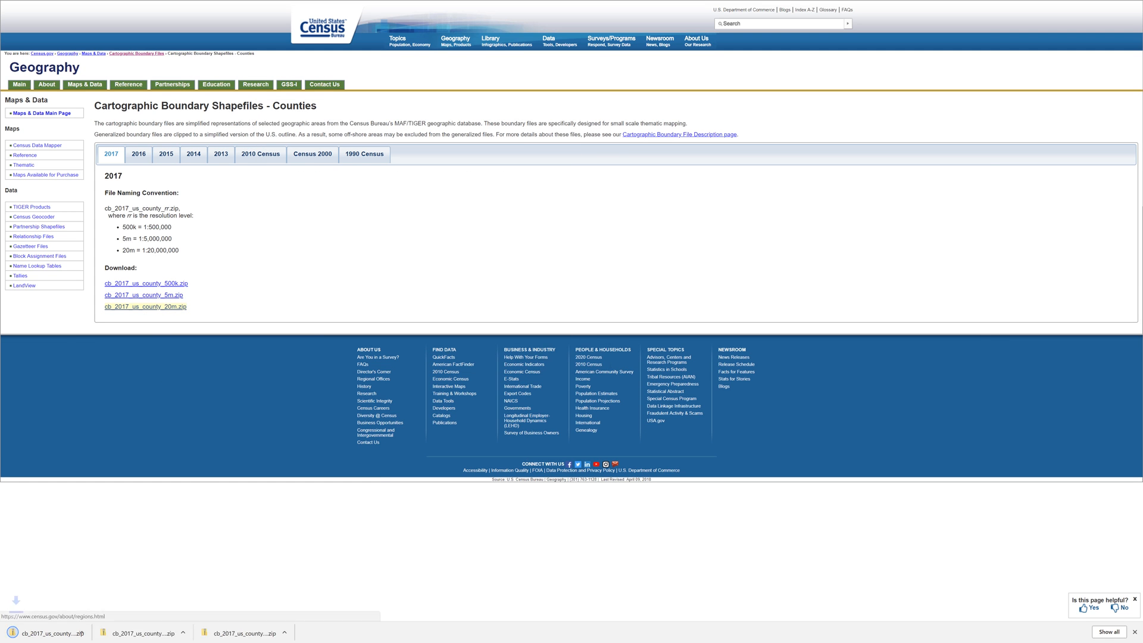
- Extract cb_2017_us_county_20m.zip in place with 7-Zip > Extract Here
right_click(578, 357)
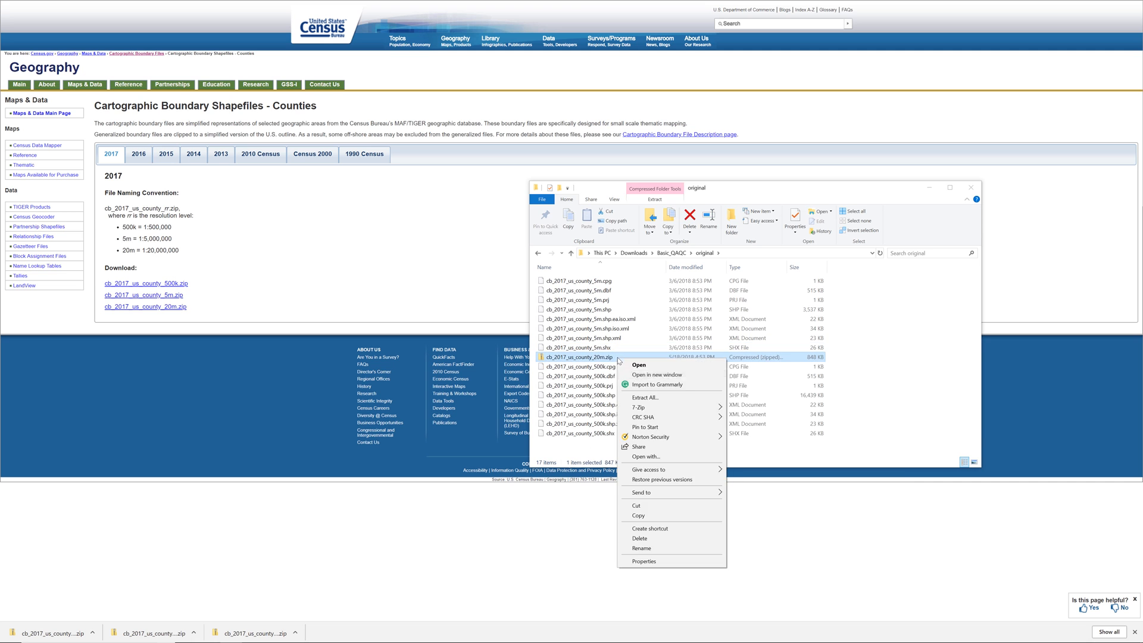
click(643, 397)
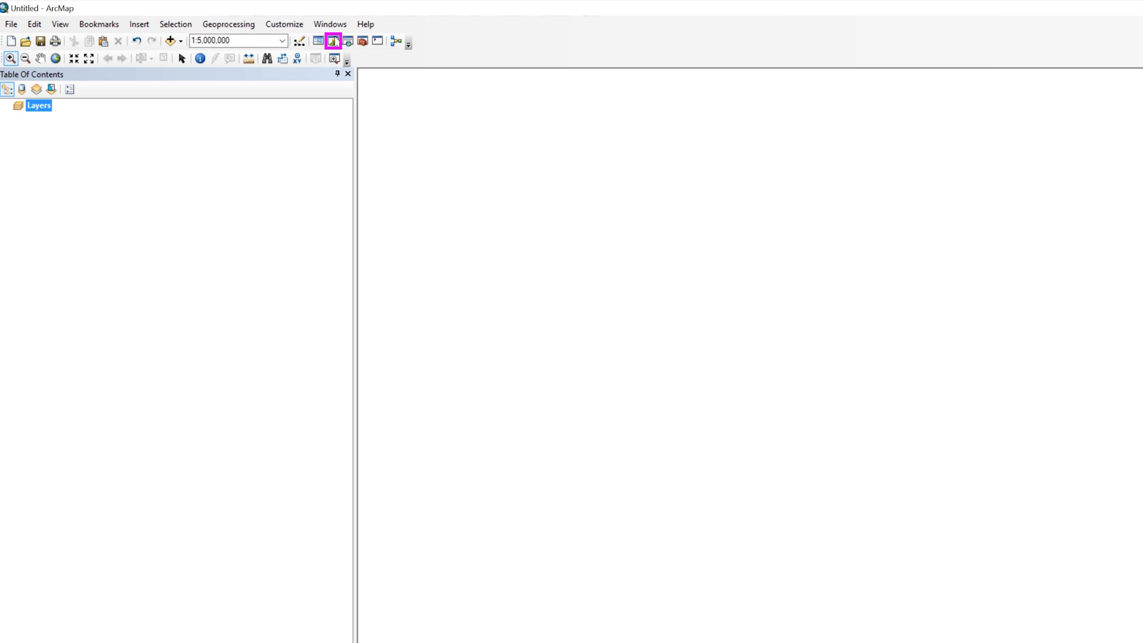
- Show the Catalog window from the ArcMap toolbar
click(334, 40)
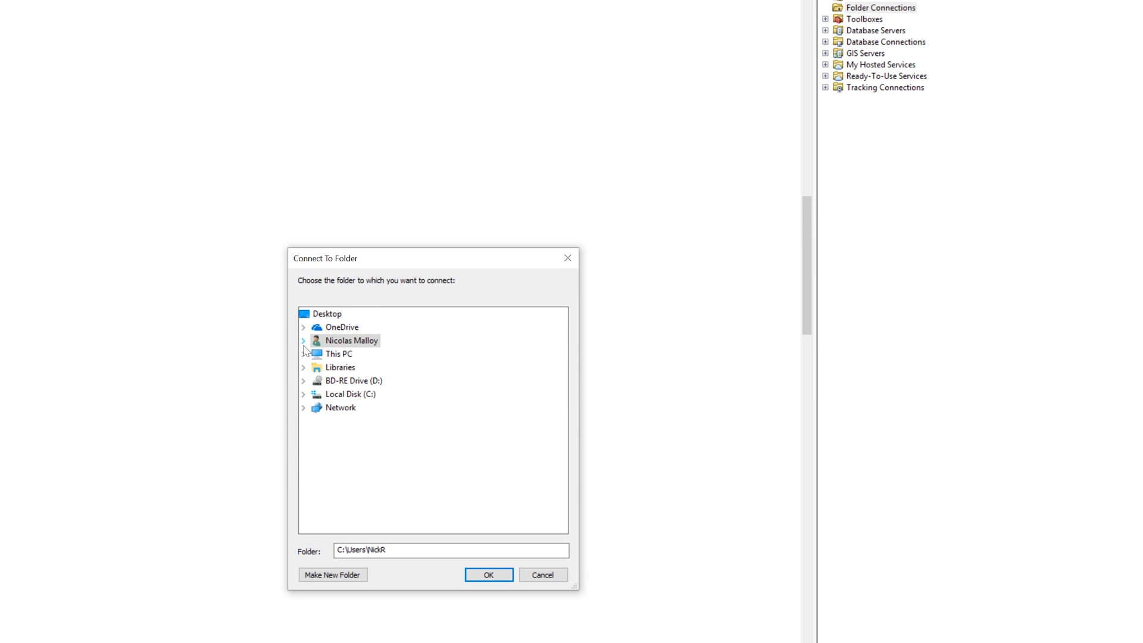
- Connect the Downloads > Basic_QAQC folder so it appears under Folder Connections
click(303, 341)
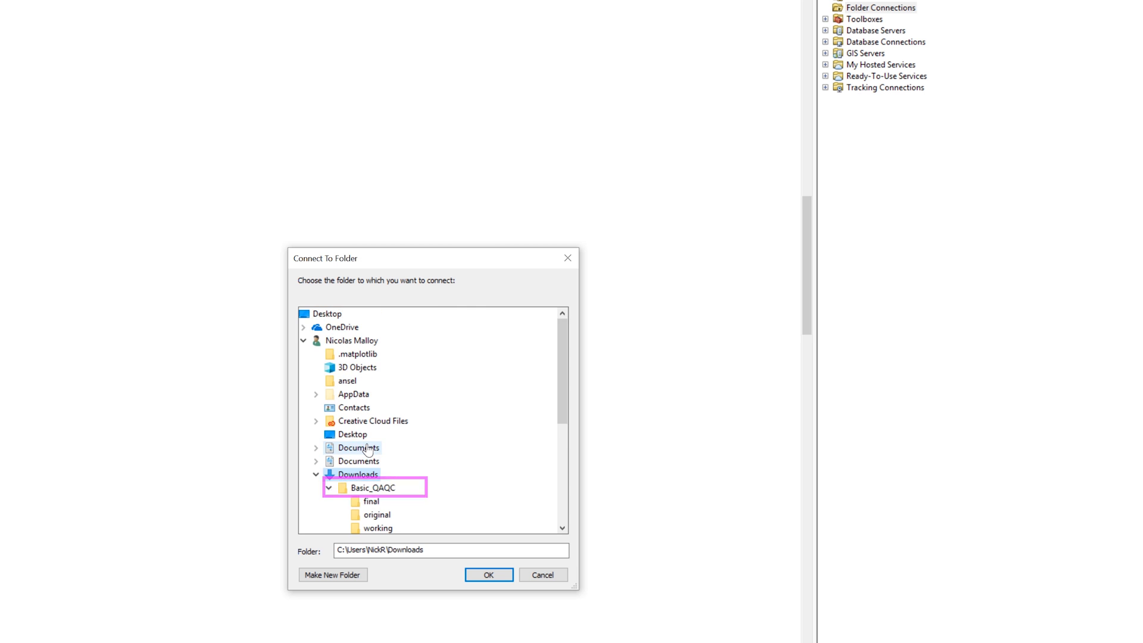
click(373, 486)
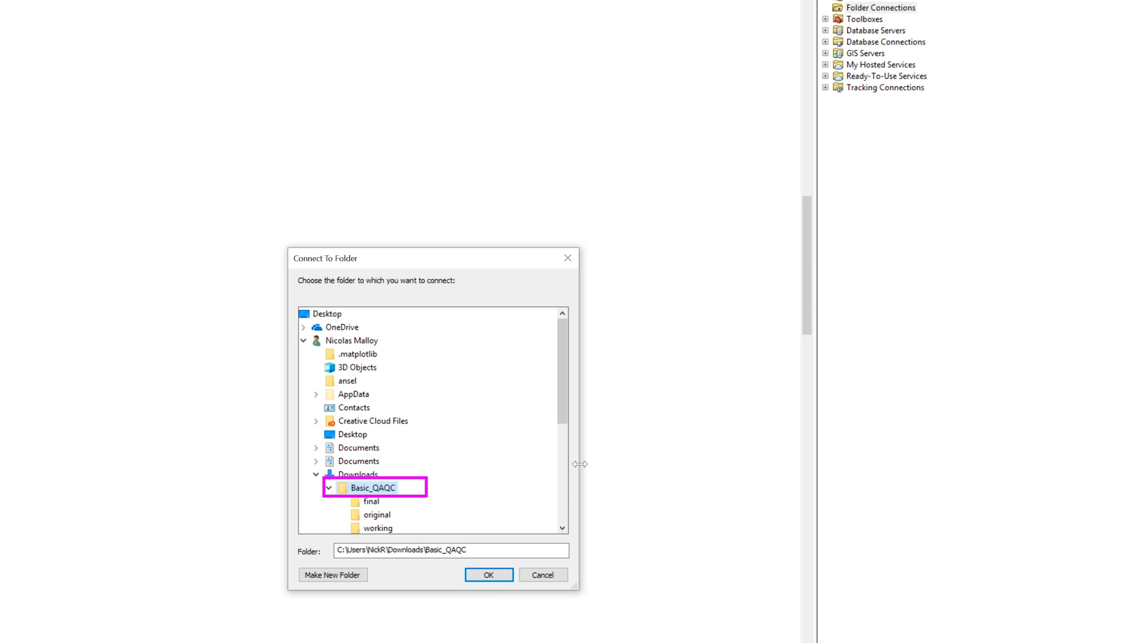
click(488, 574)
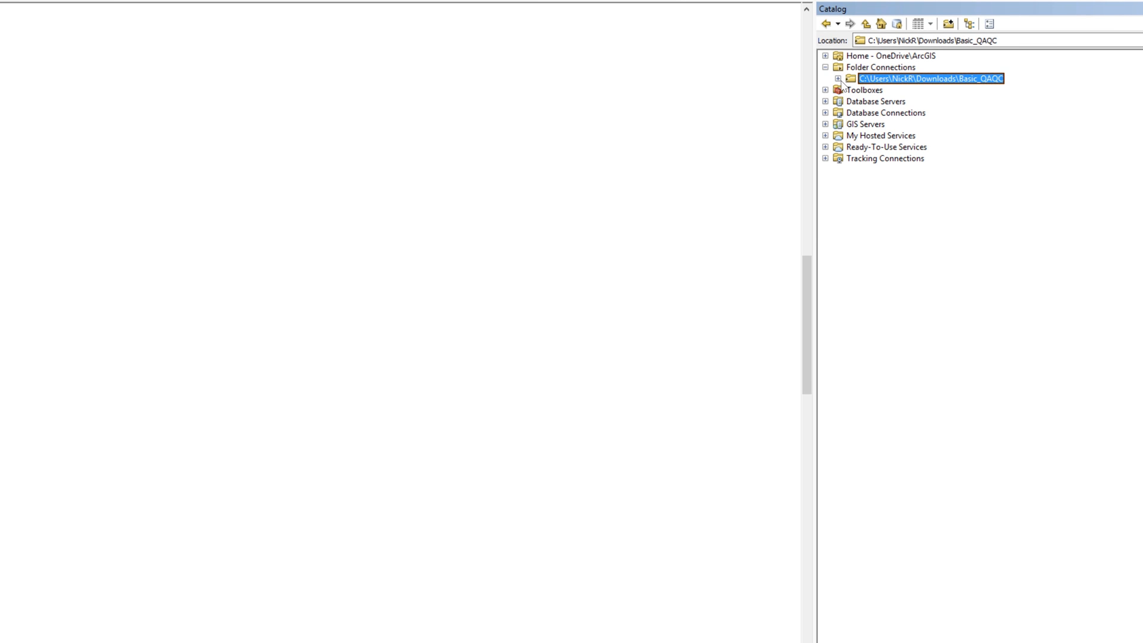
- Expand Basic_QAQC and its original folder to list the 20m, 500k and 5m county shapefiles
click(837, 78)
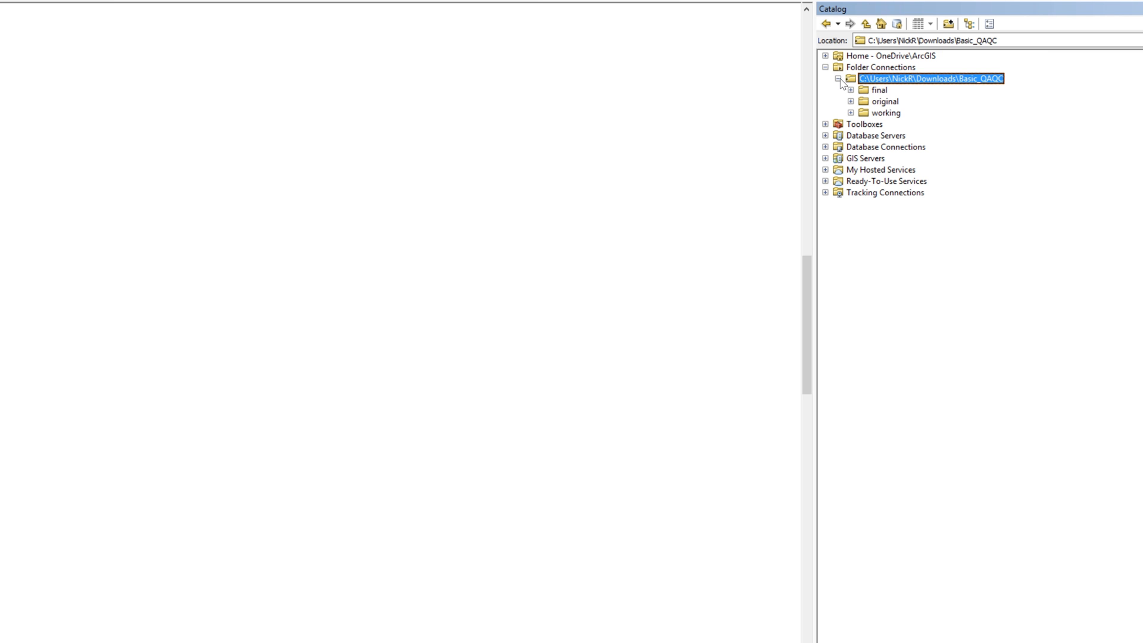
click(850, 100)
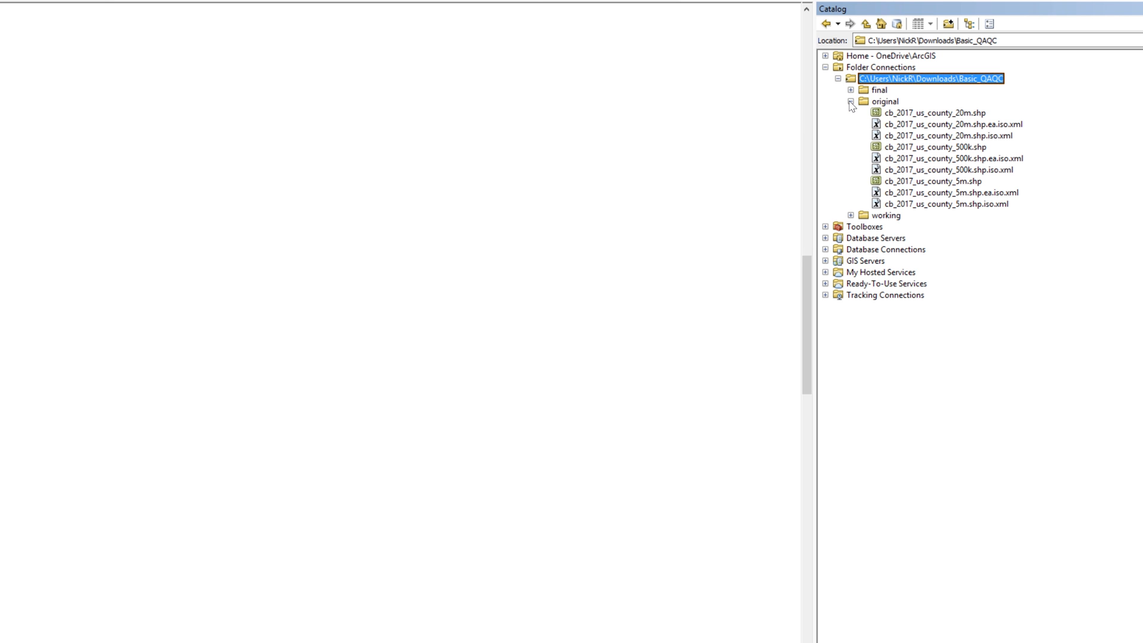